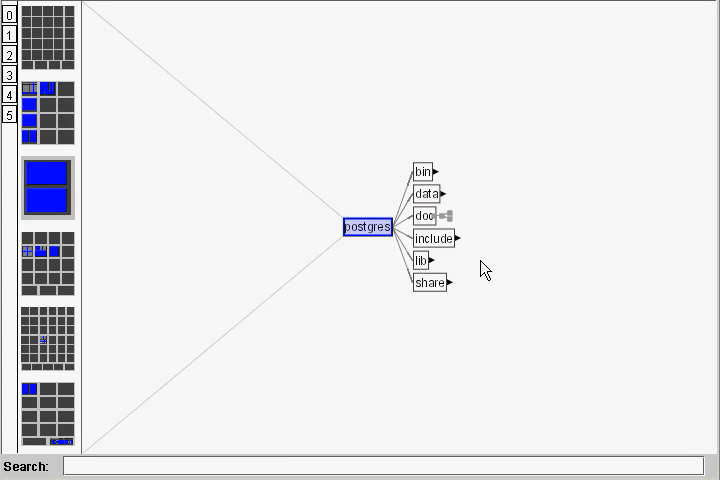
mouse_move(445, 315)
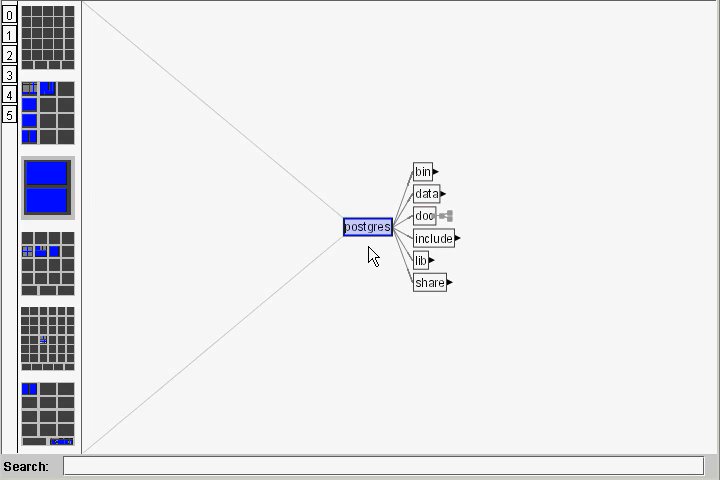
mouse_move(429, 283)
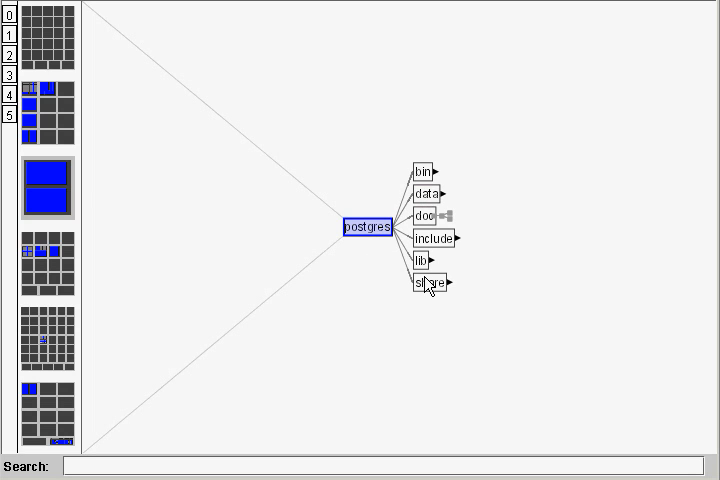
mouse_move(108, 138)
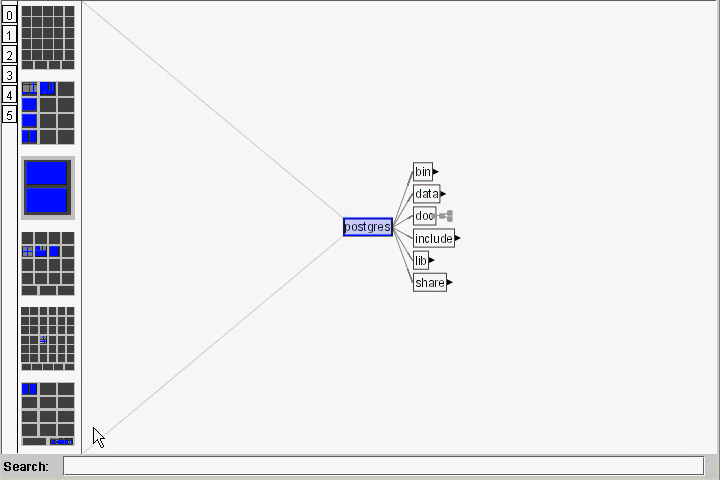
mouse_move(88, 235)
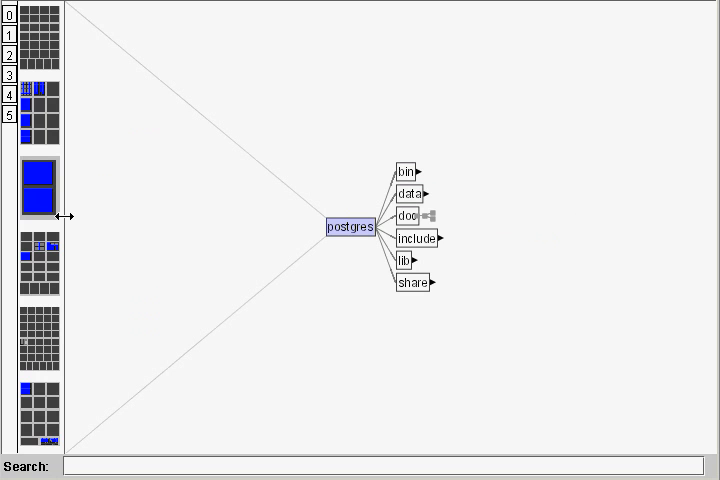
mouse_move(228, 210)
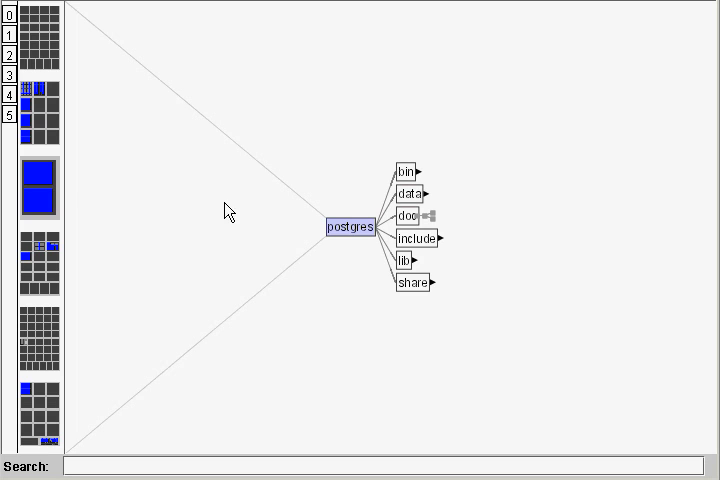
mouse_move(126, 162)
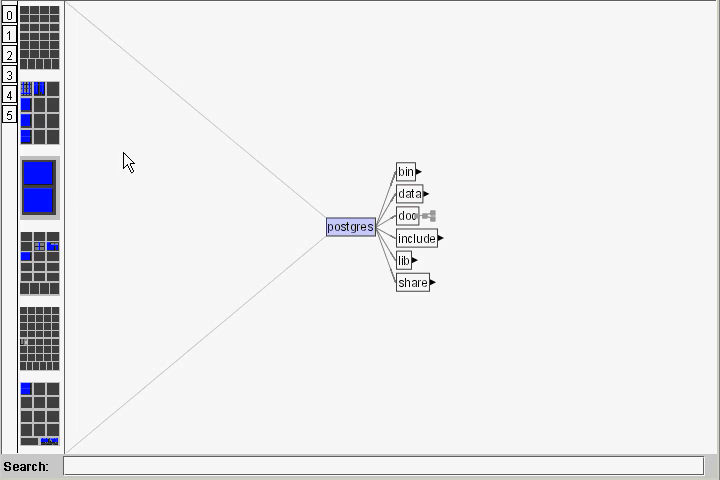
mouse_move(112, 427)
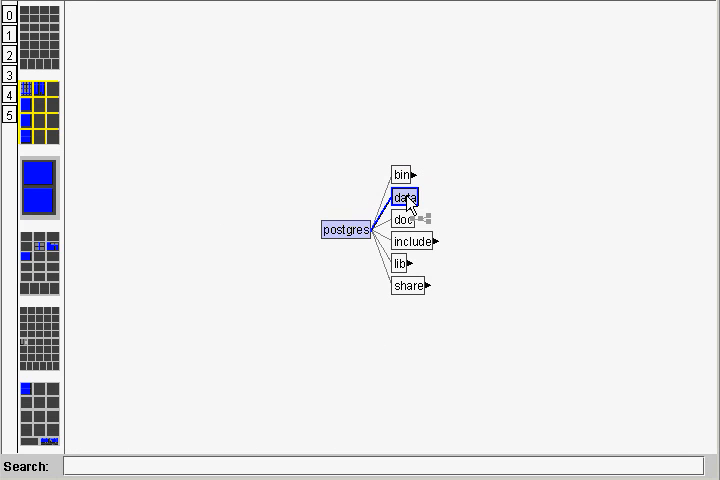
Expand the data folder, then change the postgres root's display option from its context menu.
click(421, 192)
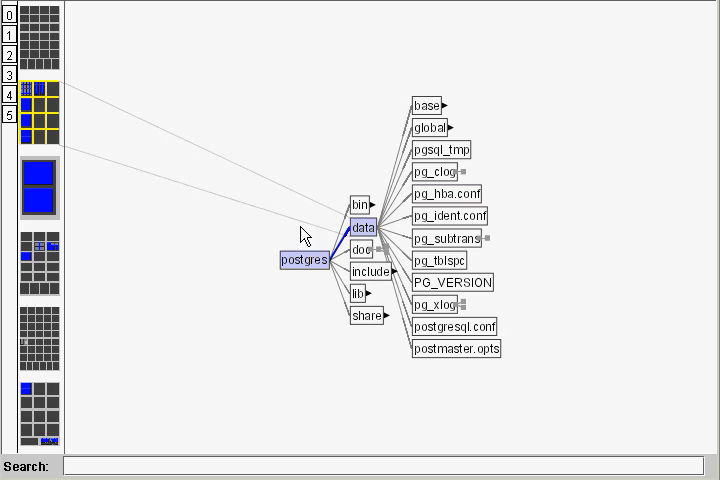
mouse_move(247, 328)
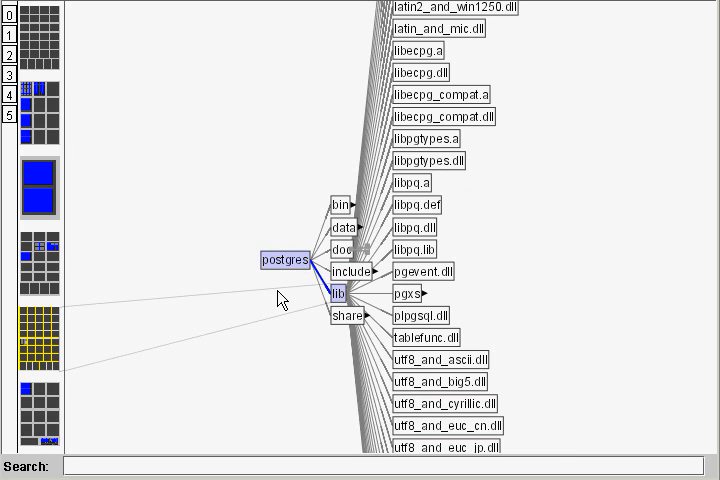
right_click(282, 257)
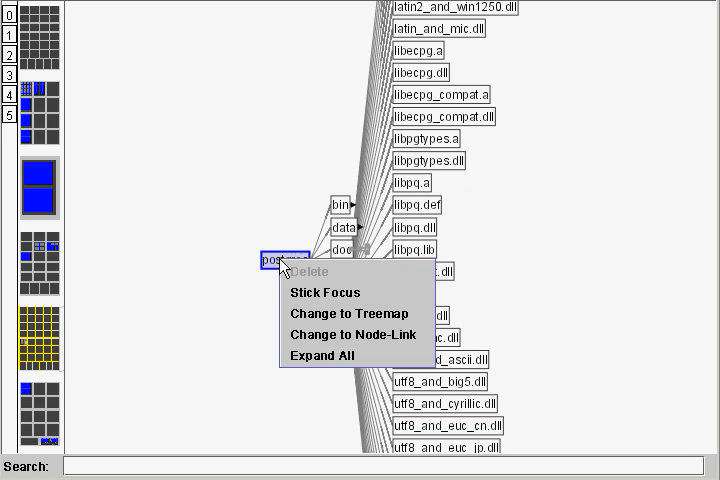
click(321, 356)
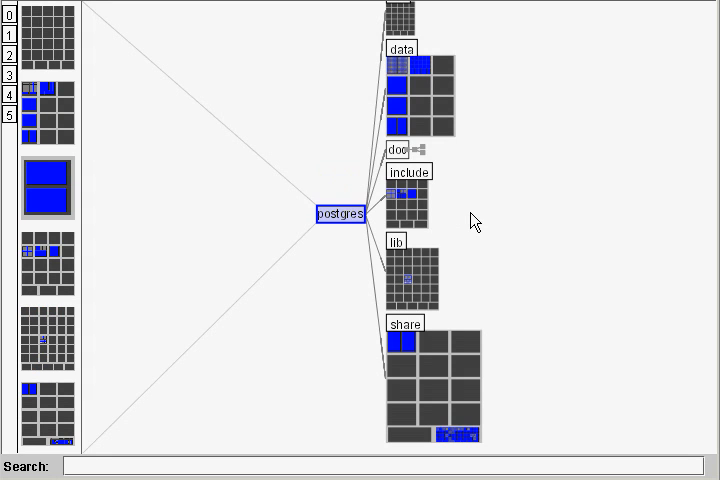
mouse_move(388, 76)
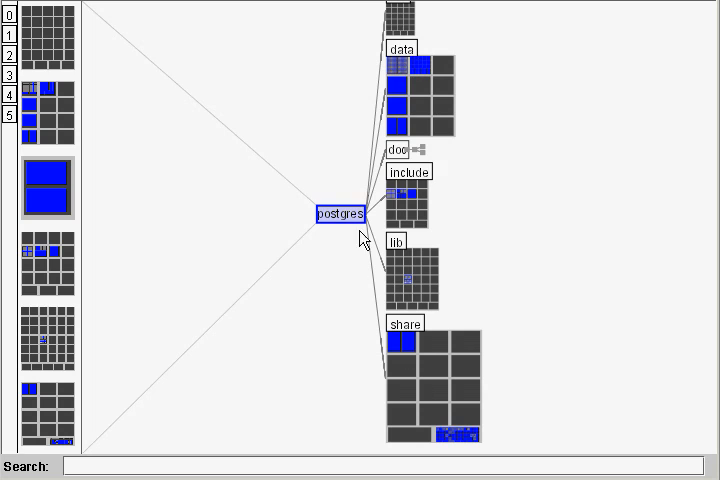
mouse_move(525, 80)
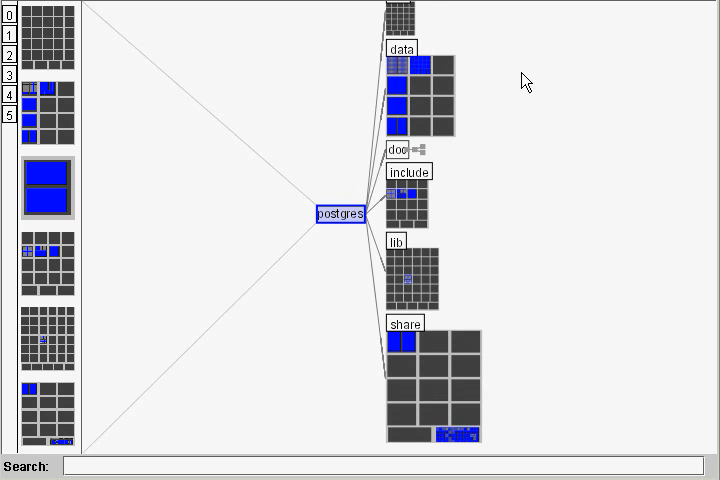
mouse_move(483, 261)
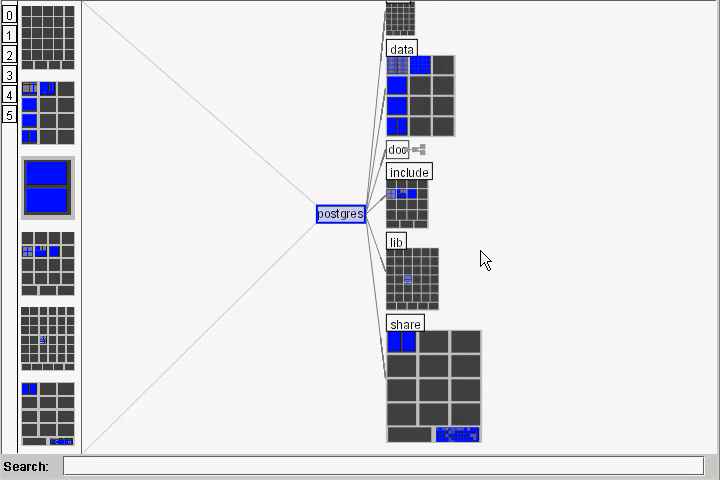
mouse_move(530, 278)
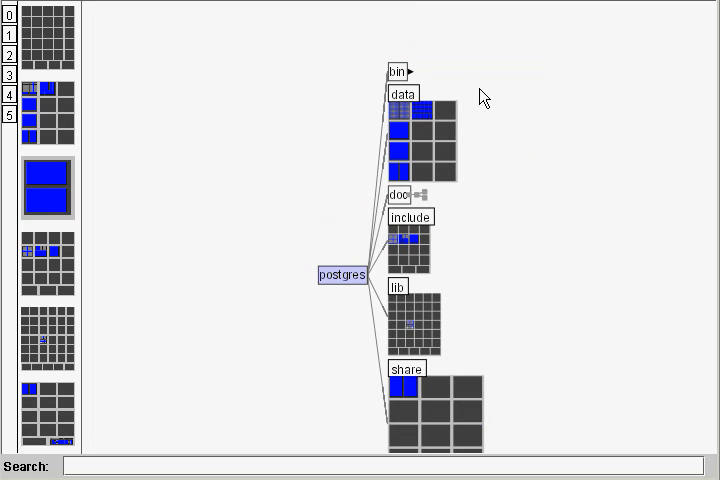
Expand the bin folder to list its executables as a node-link tree.
click(405, 71)
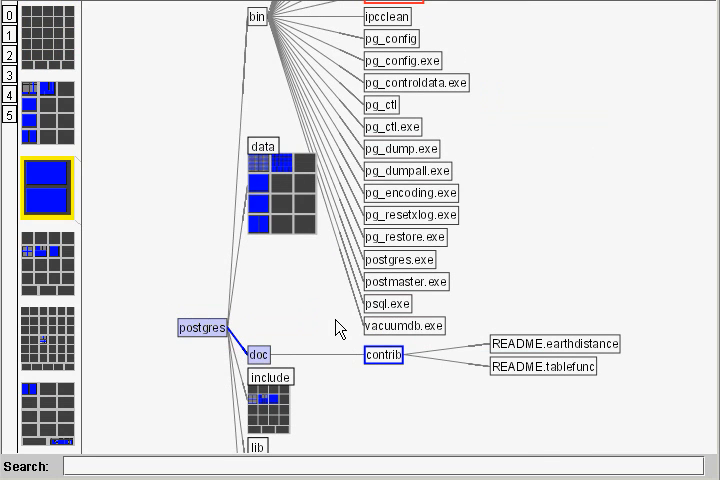
mouse_move(127, 138)
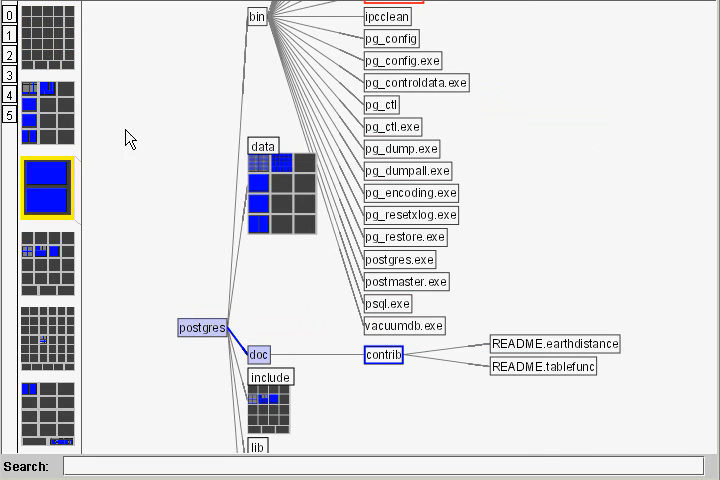
mouse_move(225, 200)
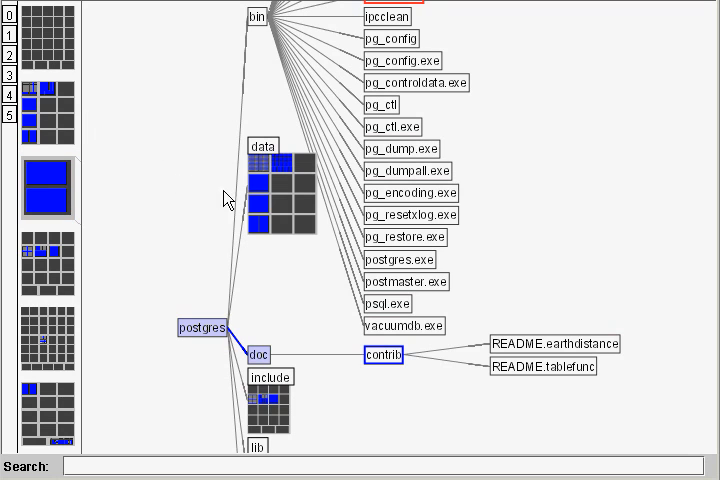
mouse_move(83, 270)
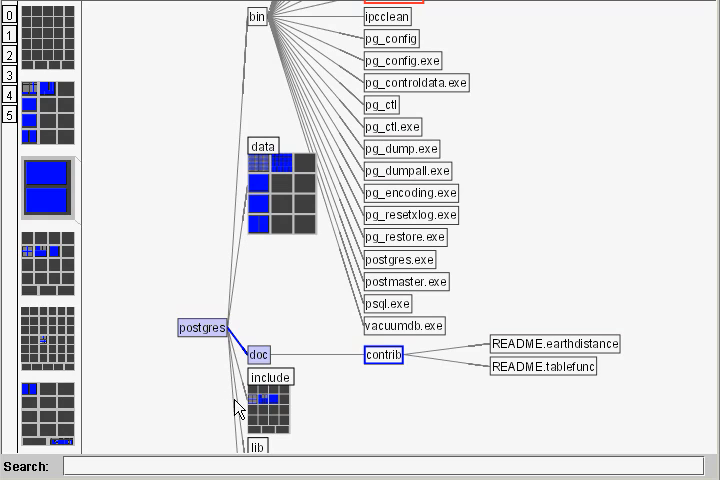
mouse_move(85, 280)
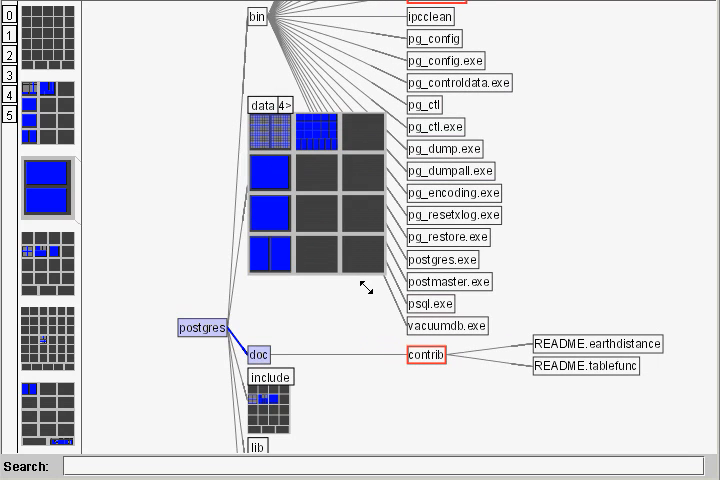
mouse_move(388, 427)
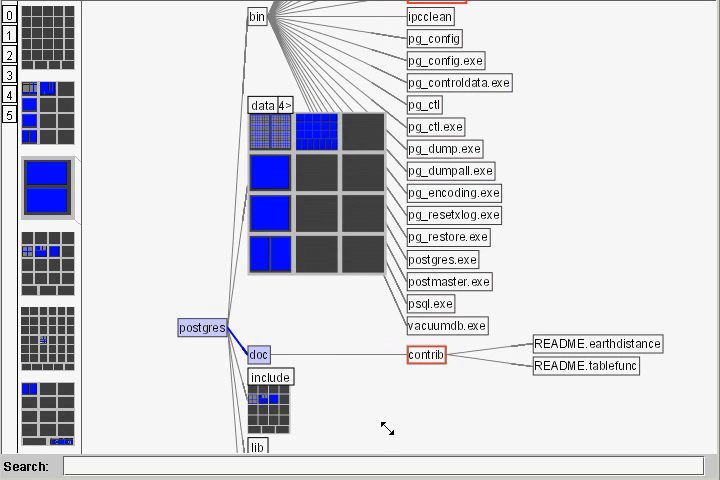
Scroll down the postgres tree past the enlarged data treemap.
scroll(down, 3)
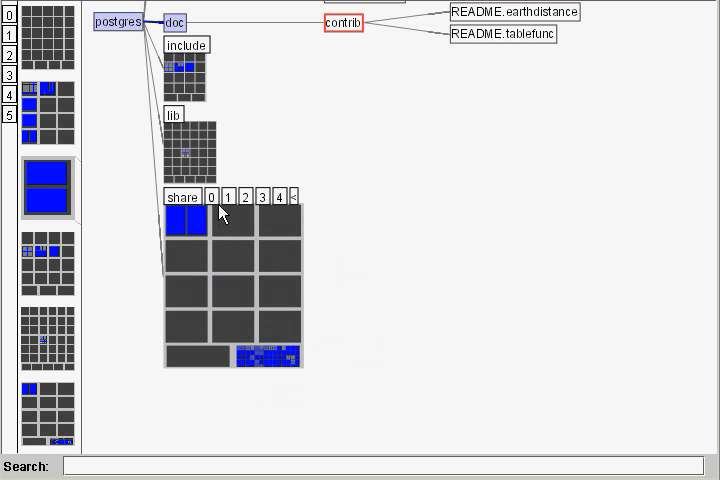
Use share's depth buttons 1 and 2 to highlight its top-level and second-level items.
click(227, 197)
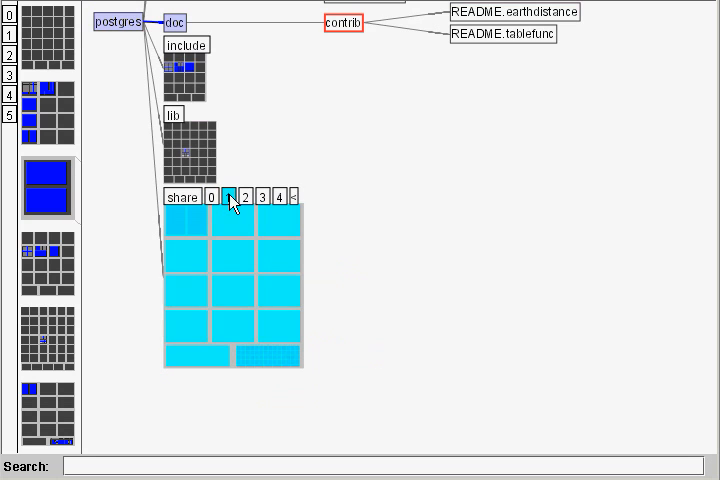
click(262, 197)
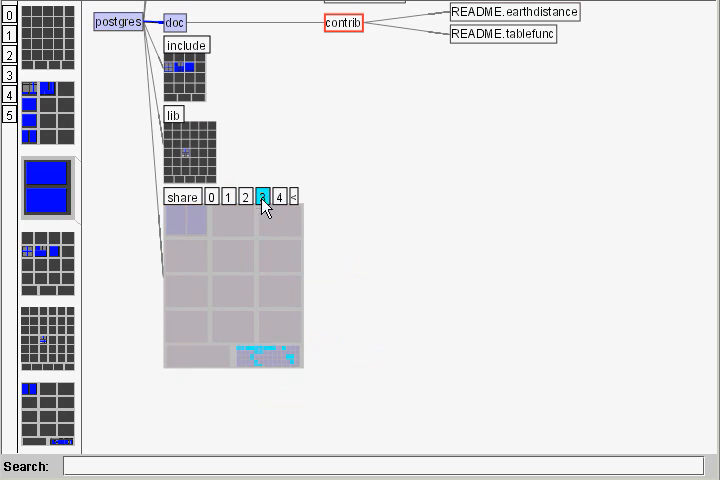
click(228, 197)
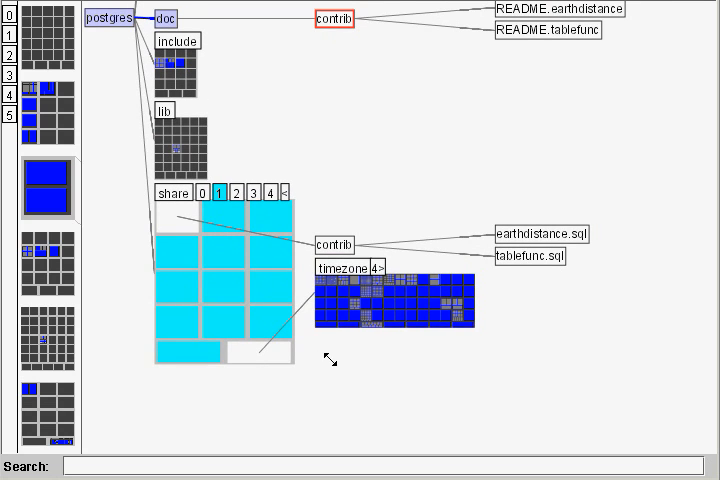
Highlight timezone's levels with its depth buttons, then pull Canada out of timezone.
click(383, 268)
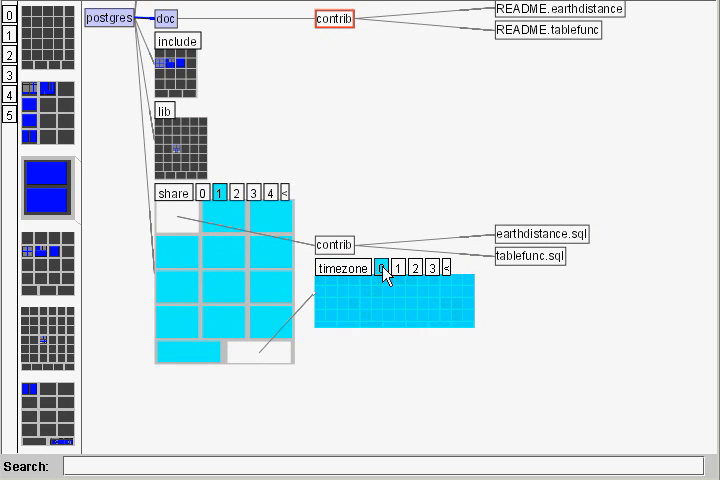
click(424, 267)
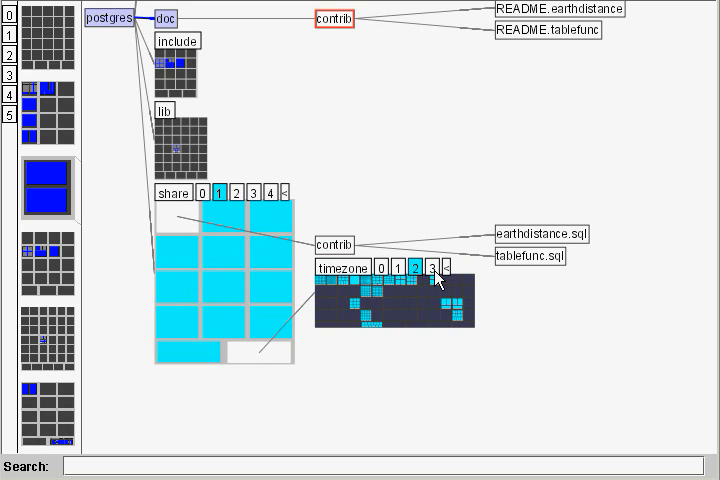
click(379, 268)
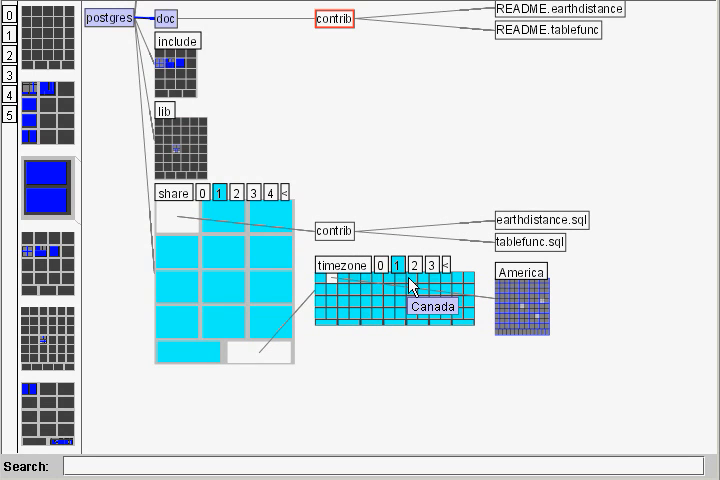
click(430, 306)
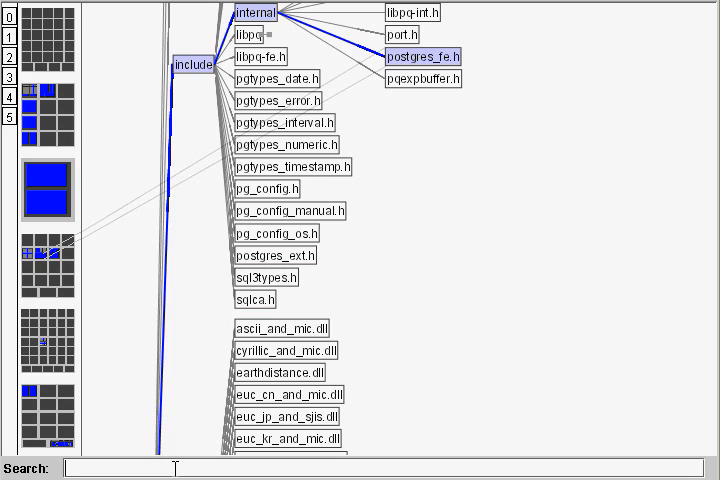
Search for 'post' and scroll to see orange matches like postmaster.exe and postgres.bki.
text(p)
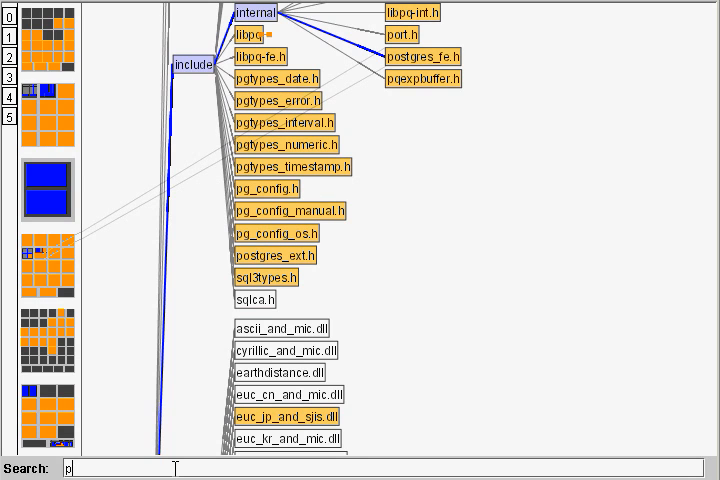
text(ost)
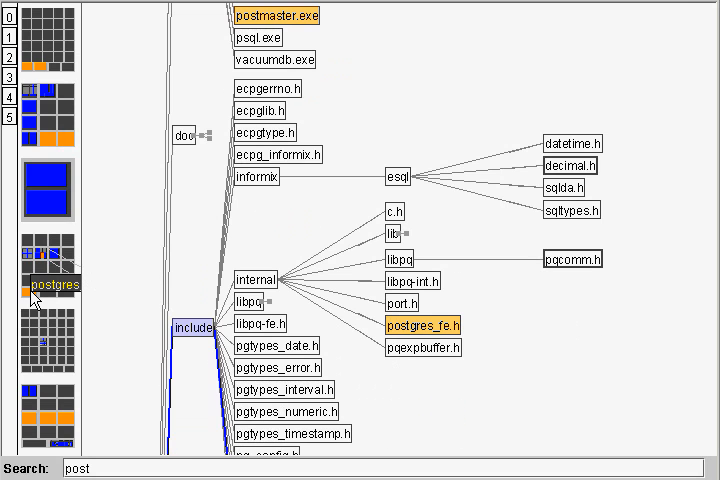
scroll(down, 3)
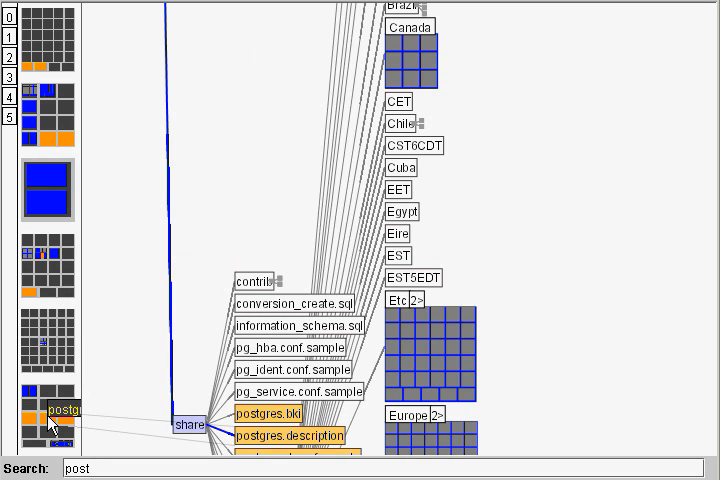
mouse_move(110, 405)
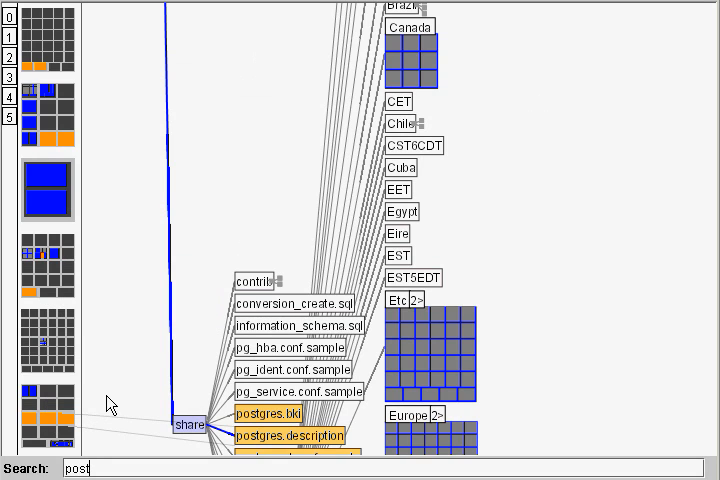